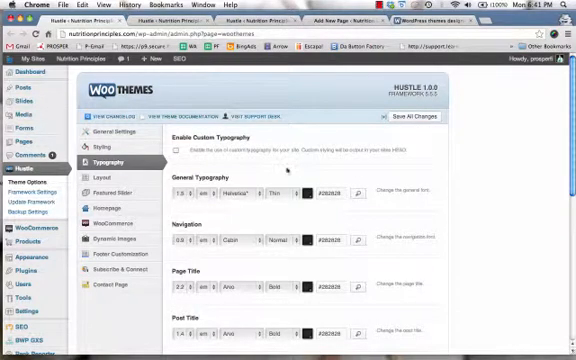
{"action": "mouse_move", "coordinate": [288, 176]}
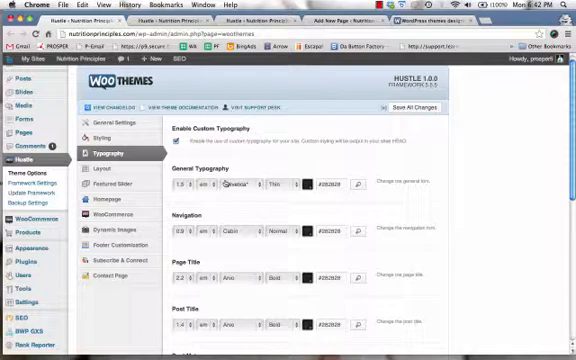
Bring up the live Nutrition Principles blog showing the water kefir post
{"action": "scroll", "scroll_direction": "down", "scroll_amount": 3}
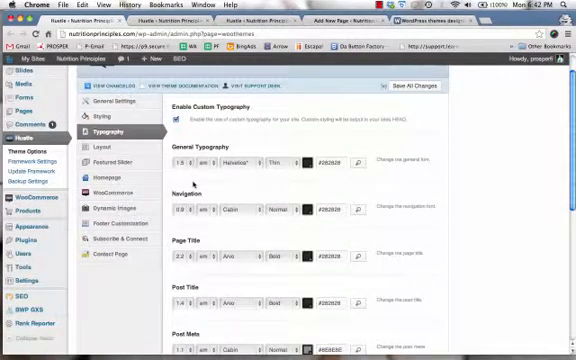
{"action": "double_click", "coordinate": [184, 152]}
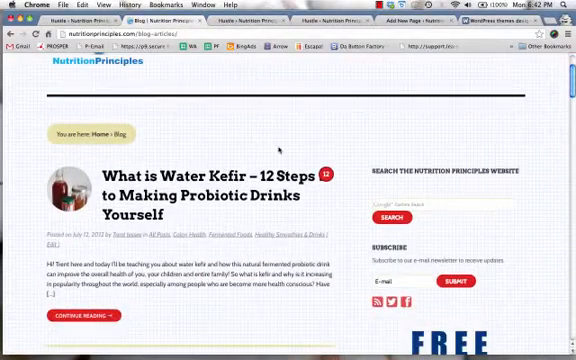
Scroll the blog before returning to the WooThemes Typography settings
{"action": "scroll", "scroll_direction": "down", "scroll_amount": 3}
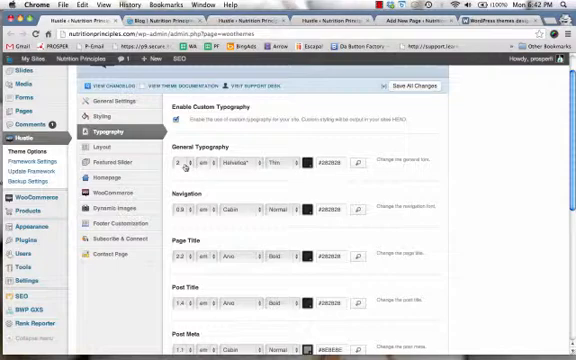
Show the live blog page with the water kefir post at the top
{"action": "left_click", "coordinate": [200, 164]}
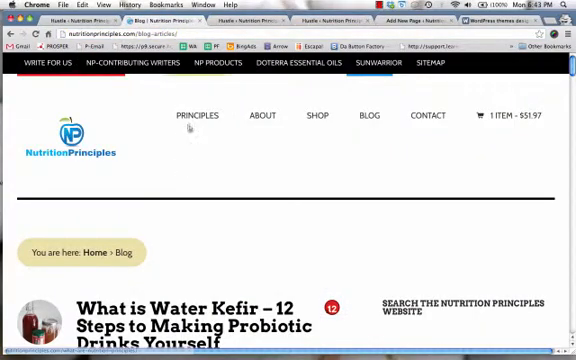
Scroll down the blog to review the posts' text layout
{"action": "scroll", "scroll_direction": "down", "scroll_amount": 3}
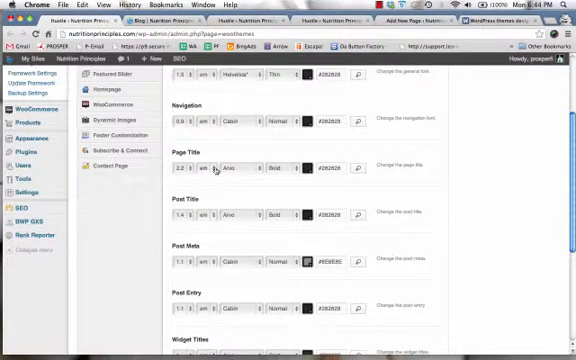
Review the General Typography and heading font fields with custom typography enabled
{"action": "scroll", "scroll_direction": "up", "scroll_amount": 3}
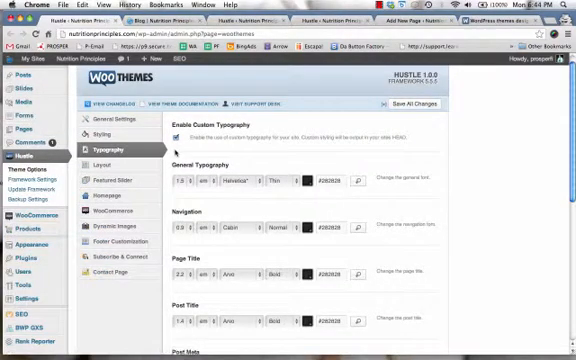
{"action": "scroll", "scroll_direction": "down", "scroll_amount": 3}
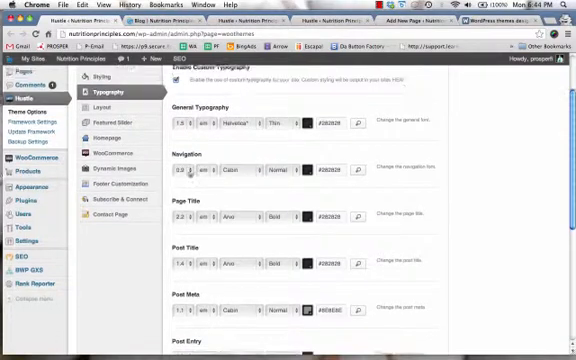
{"action": "scroll", "scroll_direction": "down", "scroll_amount": 3}
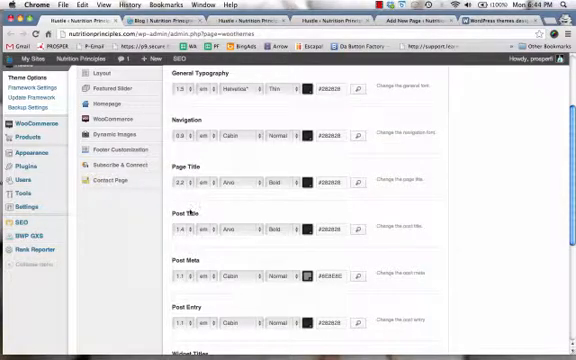
{"action": "scroll", "scroll_direction": "down", "scroll_amount": 3}
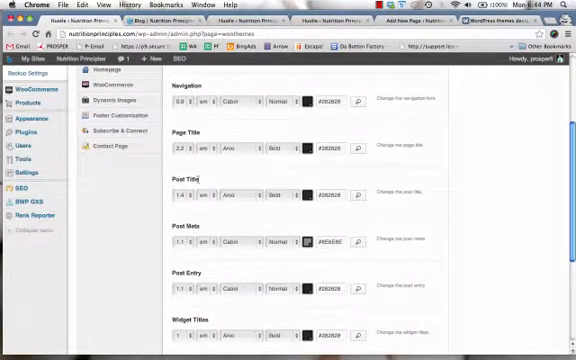
{"action": "scroll", "scroll_direction": "down", "scroll_amount": 3}
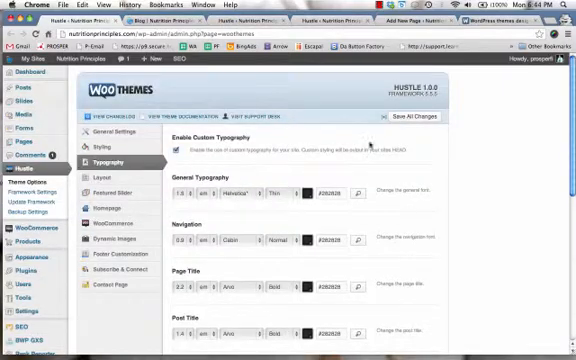
{"action": "scroll", "scroll_direction": "down", "scroll_amount": 3}
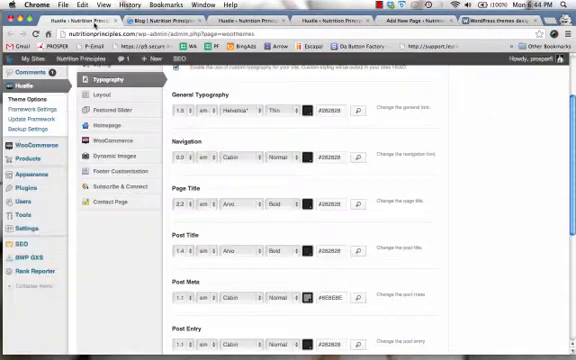
{"action": "scroll", "scroll_direction": "down", "scroll_amount": 3}
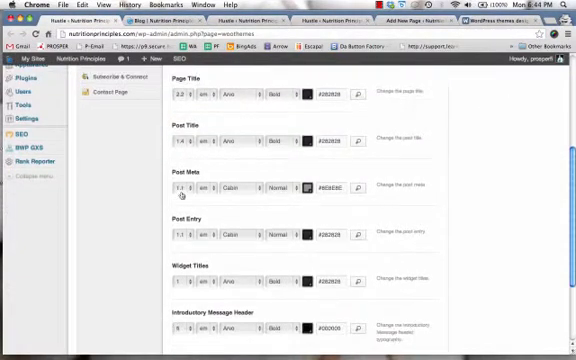
{"action": "scroll", "scroll_direction": "down", "scroll_amount": 3}
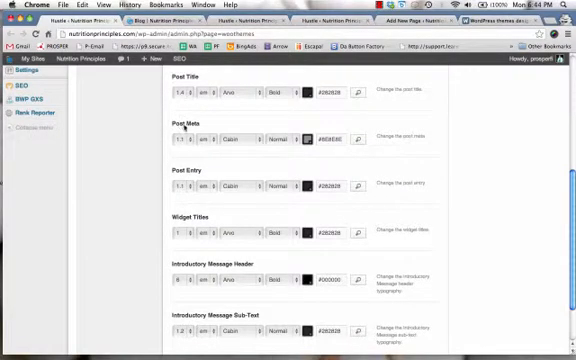
{"action": "scroll", "scroll_direction": "down", "scroll_amount": 3}
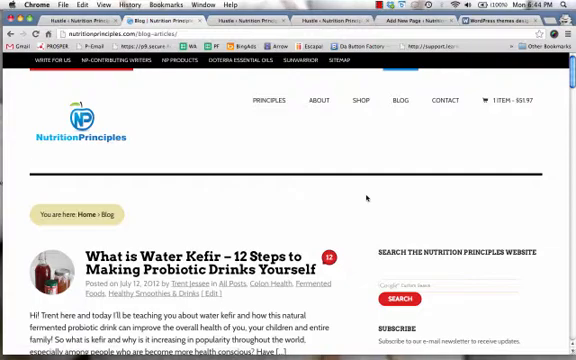
Scroll through the blog posts to inspect the general line spacing
{"action": "scroll", "scroll_direction": "down", "scroll_amount": 3}
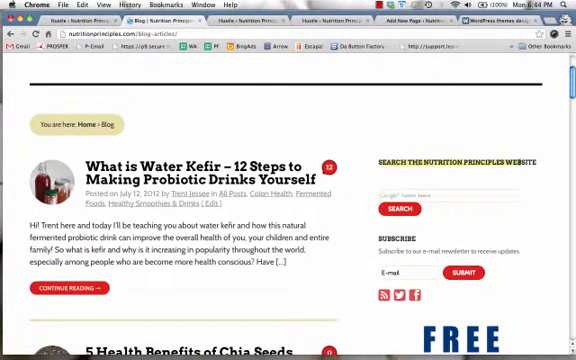
{"action": "scroll", "scroll_direction": "down", "scroll_amount": 3}
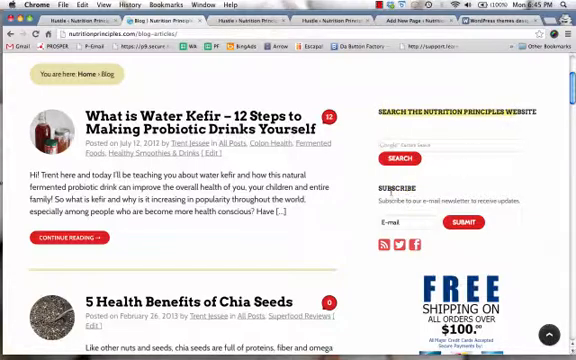
{"action": "scroll", "scroll_direction": "down", "scroll_amount": 3}
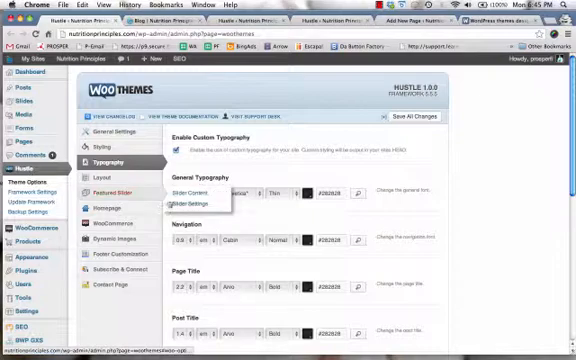
{"action": "scroll", "scroll_direction": "down", "scroll_amount": 3}
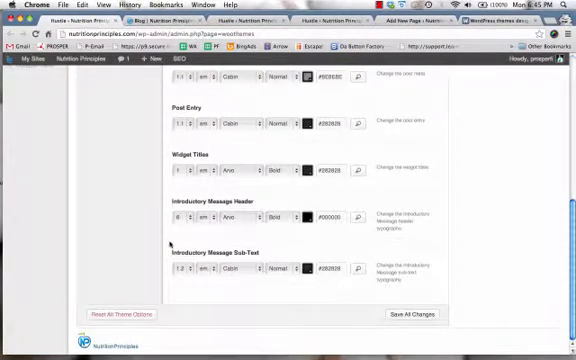